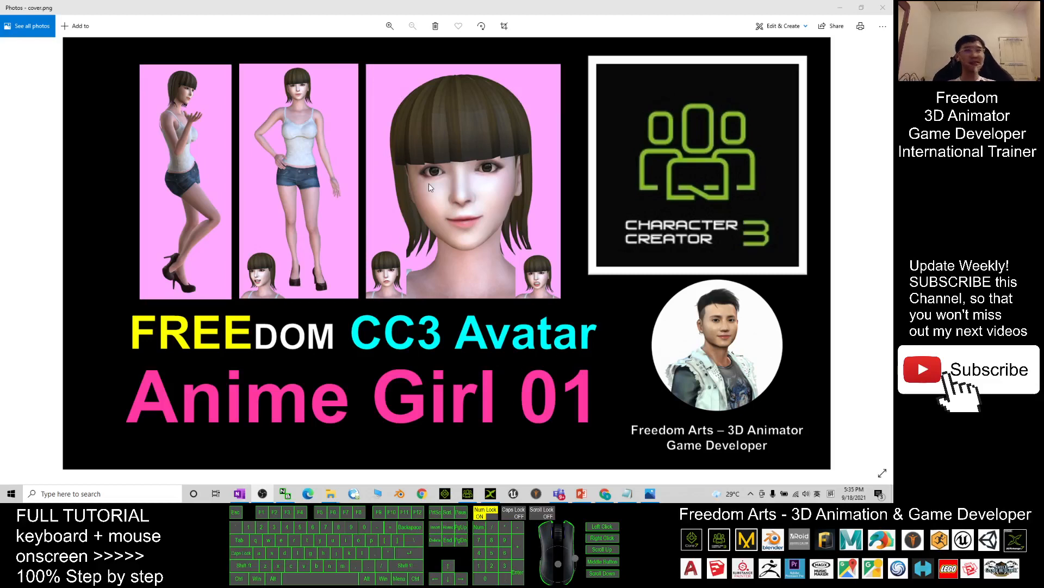
{"action": "mouse_move", "coordinate": [351, 238]}
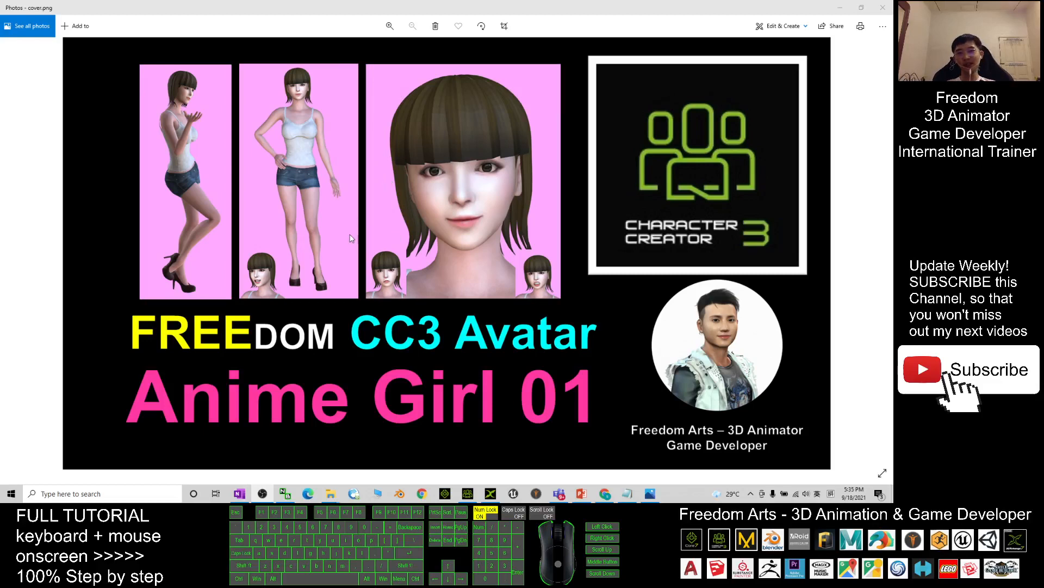
{"action": "mouse_move", "coordinate": [352, 435]}
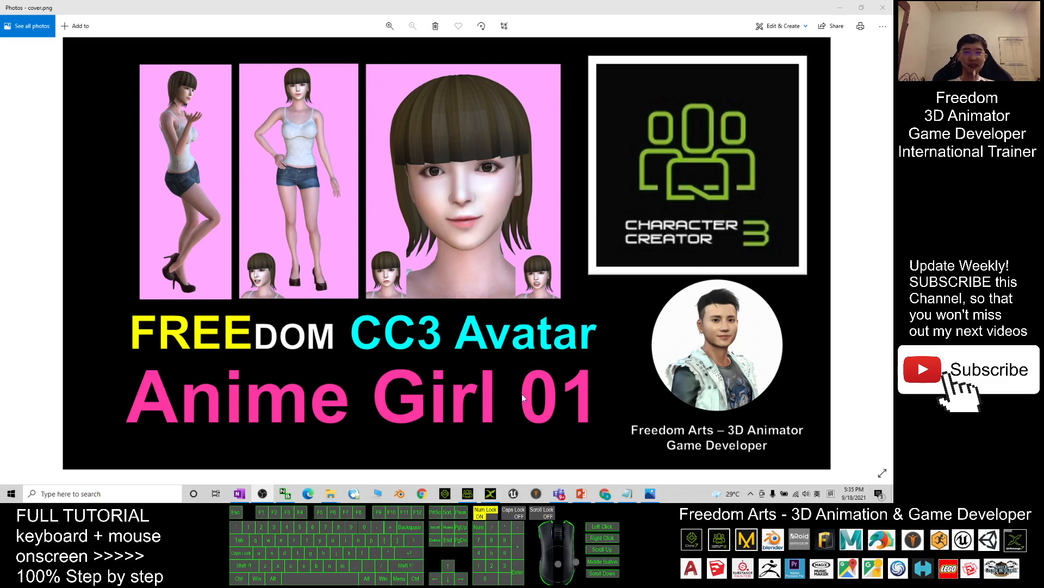
{"action": "mouse_move", "coordinate": [541, 336]}
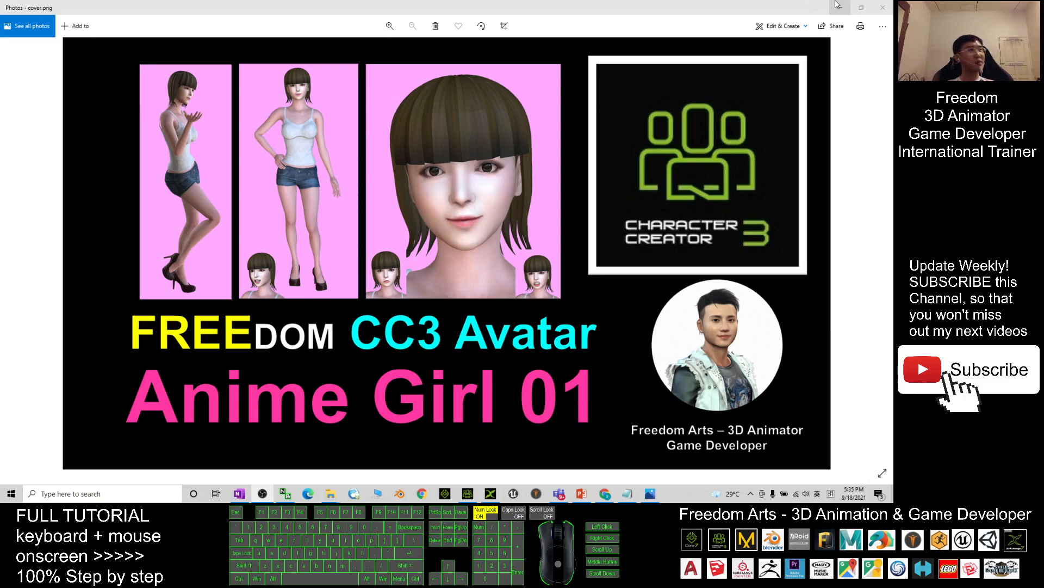
{"action": "mouse_move", "coordinate": [854, 7]}
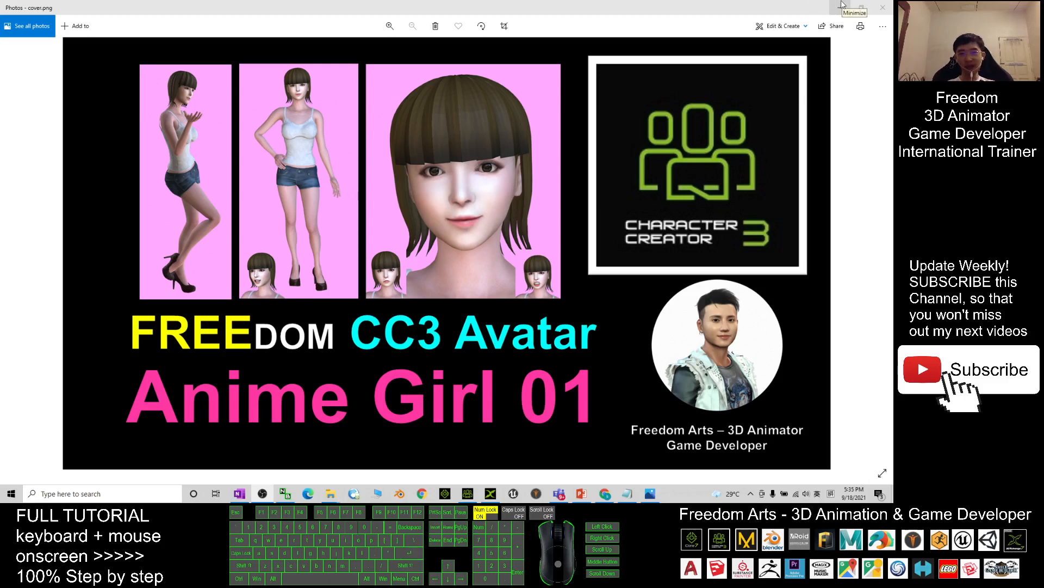
Review the avatar download links in notes.txt, then return to the Japanese Anime Girl 01 avatar
{"action": "left_click", "coordinate": [626, 494]}
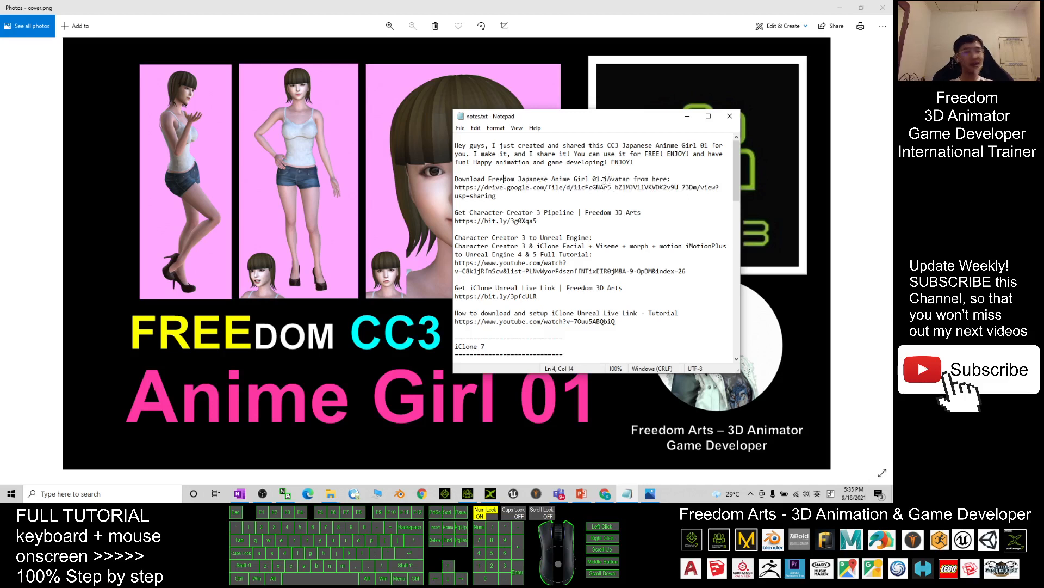
{"action": "left_click_drag", "start_coordinate": [455, 188], "coordinate": [499, 196]}
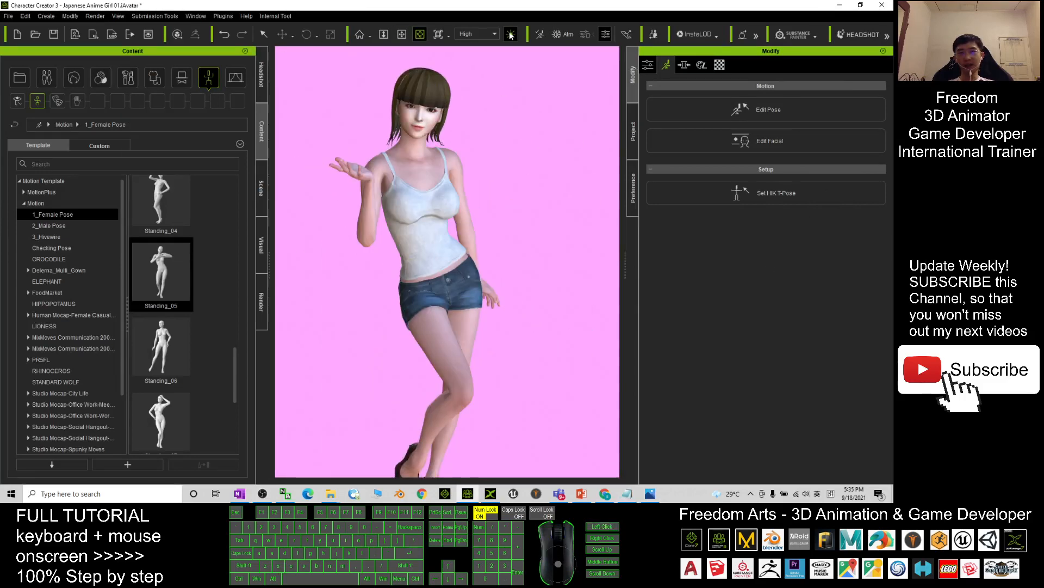
Minimize Character Creator 3 to reveal the Japanese Anime Girl 01 folder with its ccProject and iAvatar files
{"action": "left_click", "coordinate": [511, 34]}
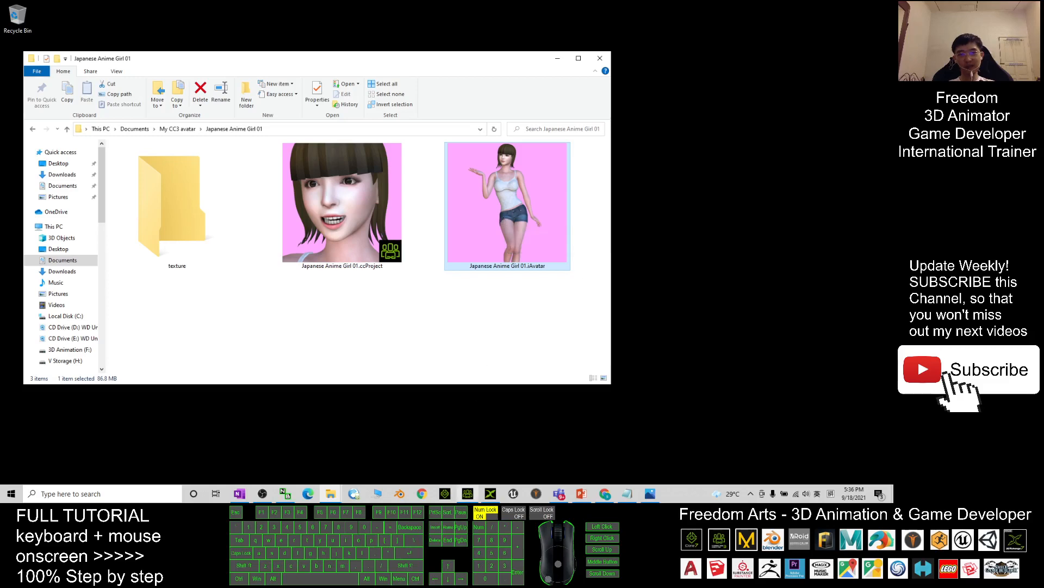
Create a new default project from the File menu, declining to save the anime girl avatar
{"action": "double_click", "coordinate": [505, 204]}
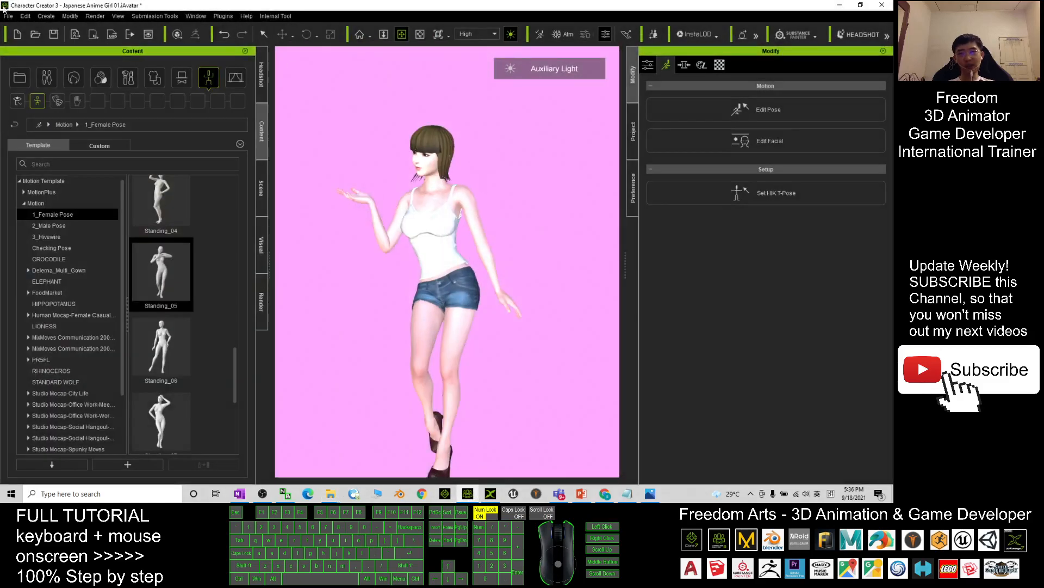
{"action": "left_click", "coordinate": [9, 16]}
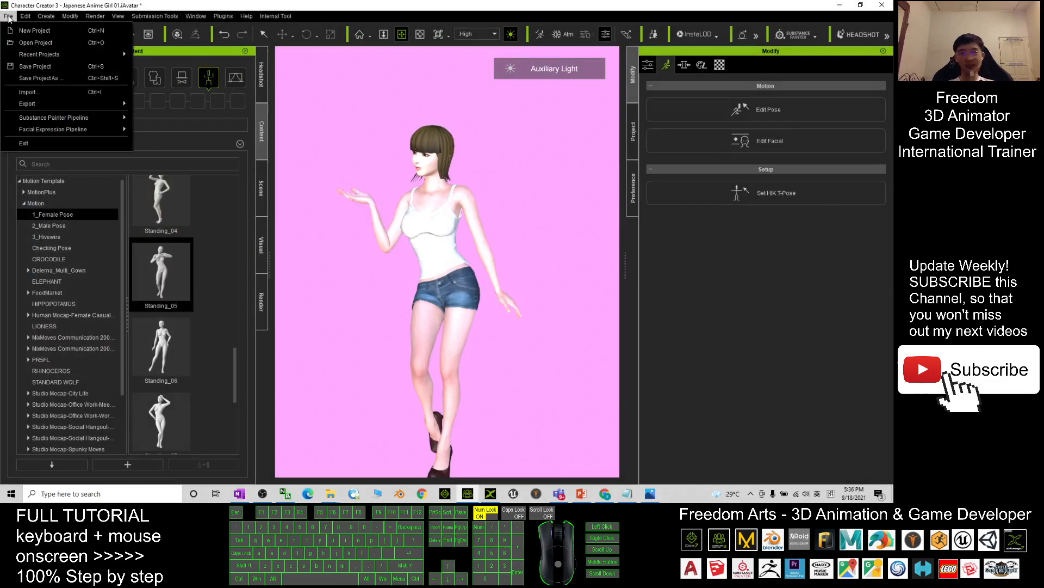
{"action": "left_click", "coordinate": [35, 30]}
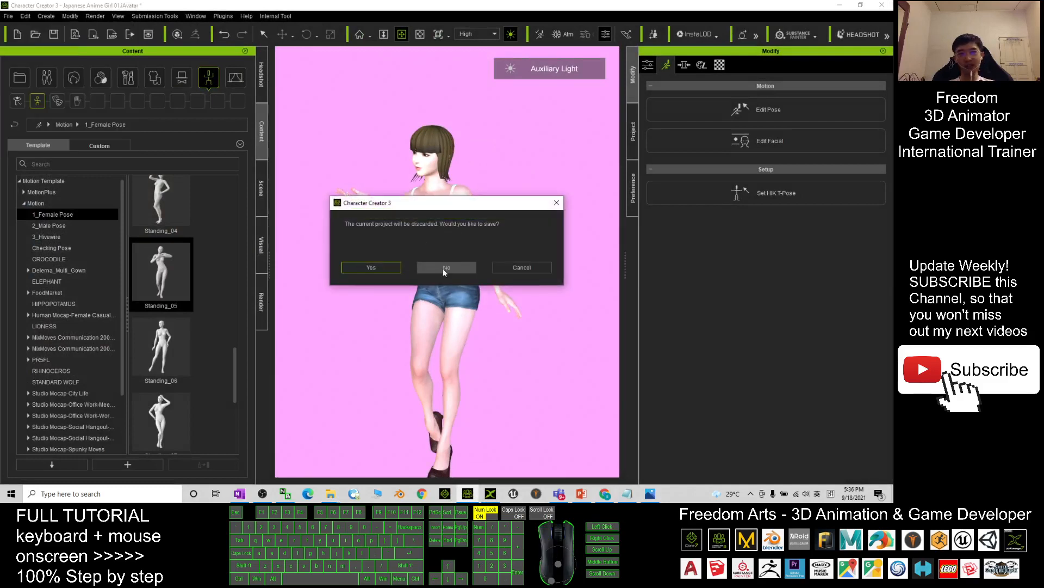
{"action": "left_click", "coordinate": [446, 267]}
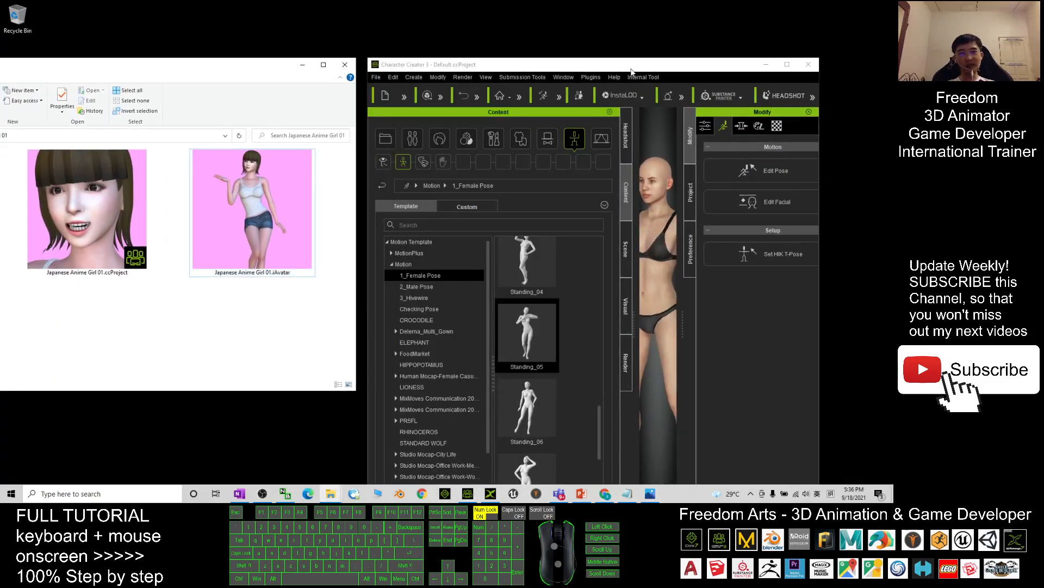
Load Japanese Anime Girl 01.iAvatar from File Explorer into the new project
{"action": "left_click", "coordinate": [787, 65]}
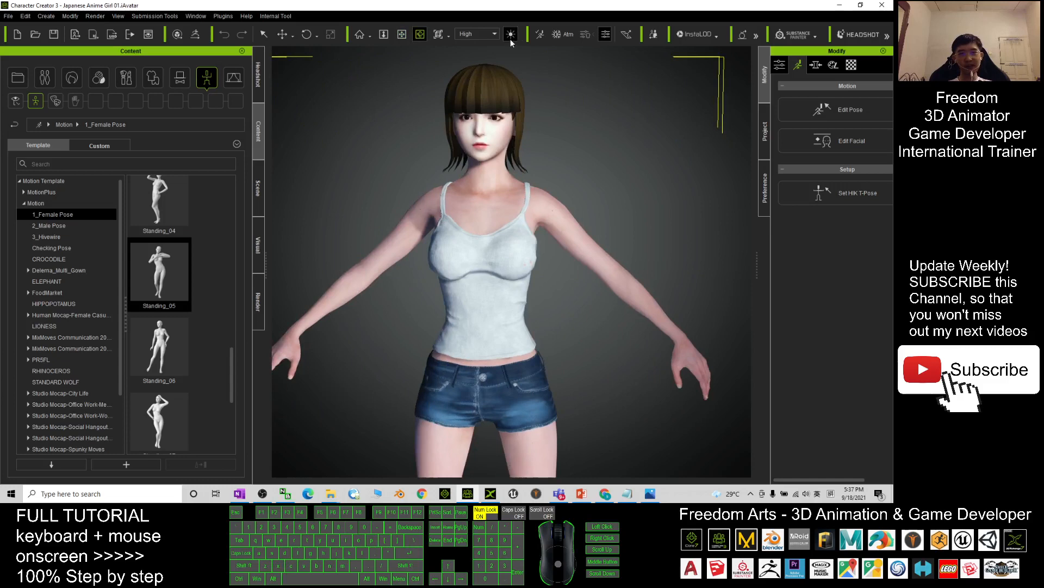
Open Edit Facial on the Expression tab to show the Happy presets
{"action": "left_click", "coordinate": [511, 33]}
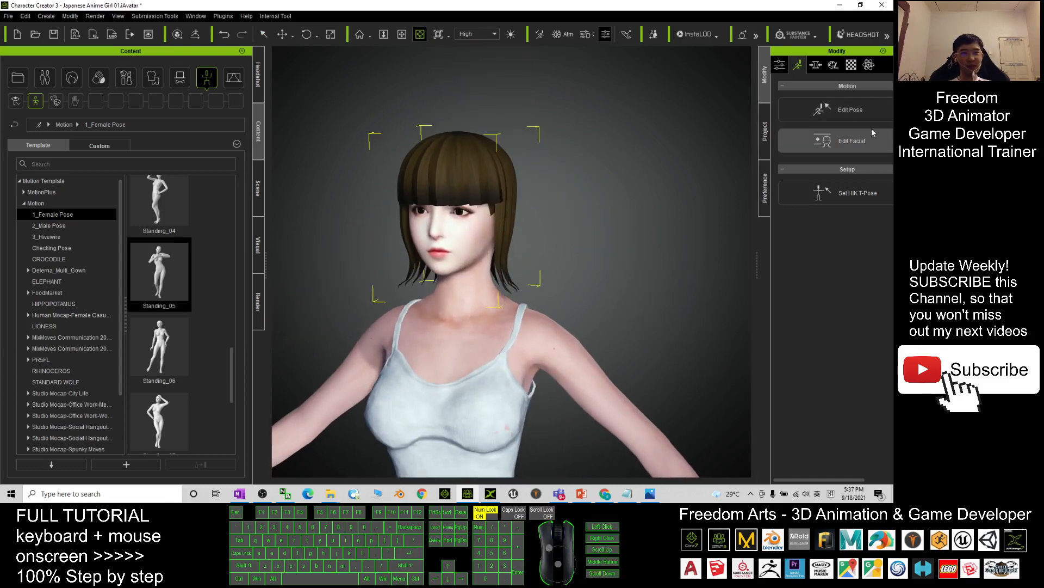
{"action": "left_click", "coordinate": [851, 140]}
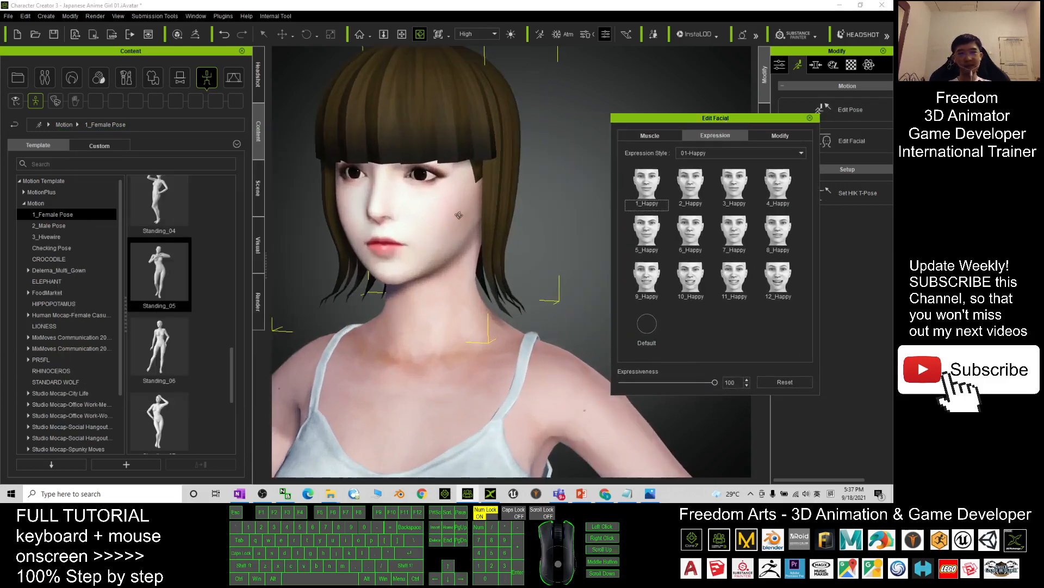
Apply the 12_Happy, 9_Happy, 1_Happy and 2_Happy presets, then close Edit Facial
{"action": "left_click", "coordinate": [777, 279]}
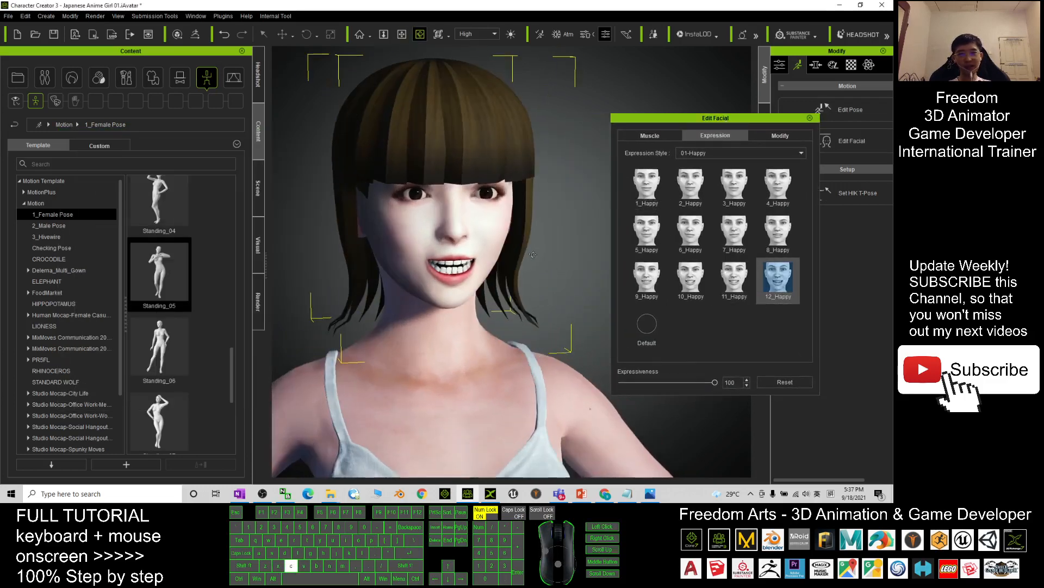
{"action": "left_click", "coordinate": [646, 279]}
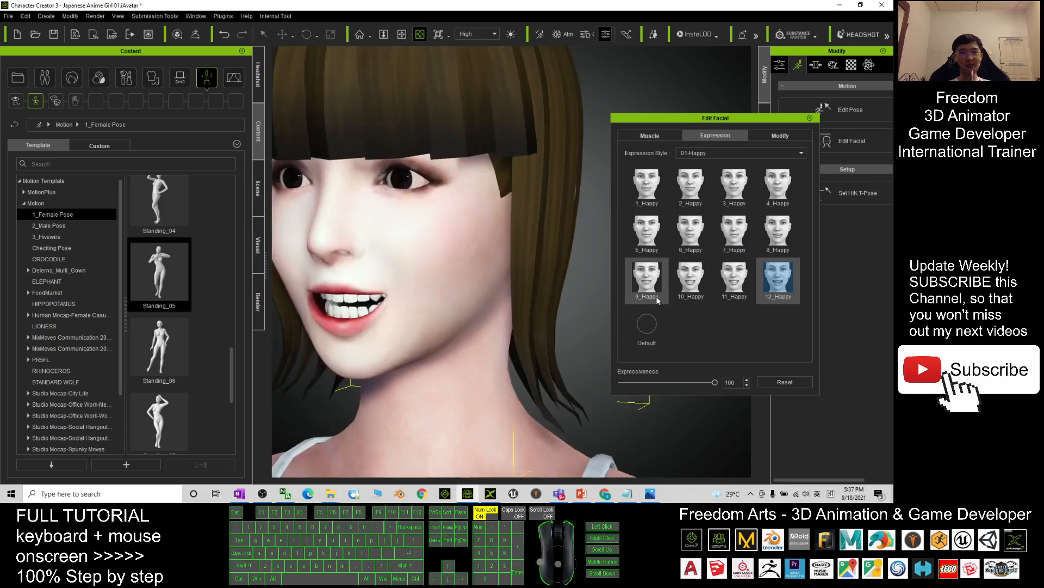
{"action": "left_click", "coordinate": [646, 186]}
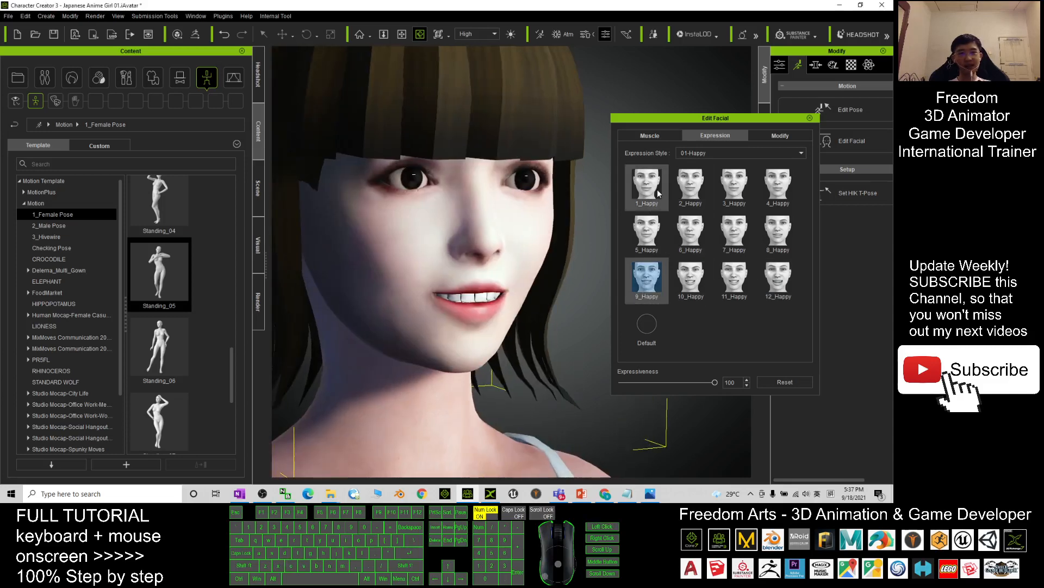
{"action": "left_click", "coordinate": [691, 186]}
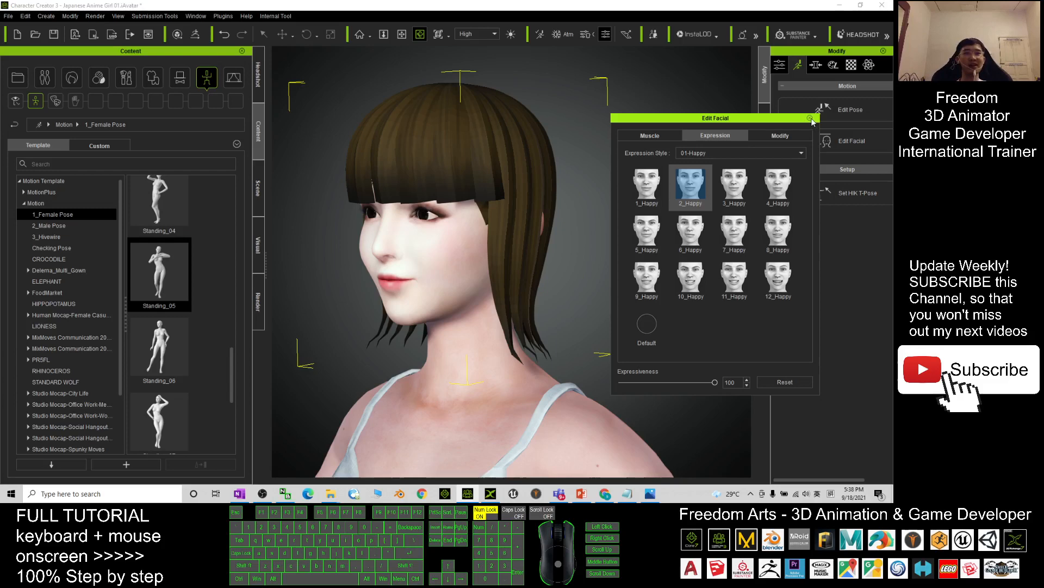
{"action": "left_click", "coordinate": [812, 118]}
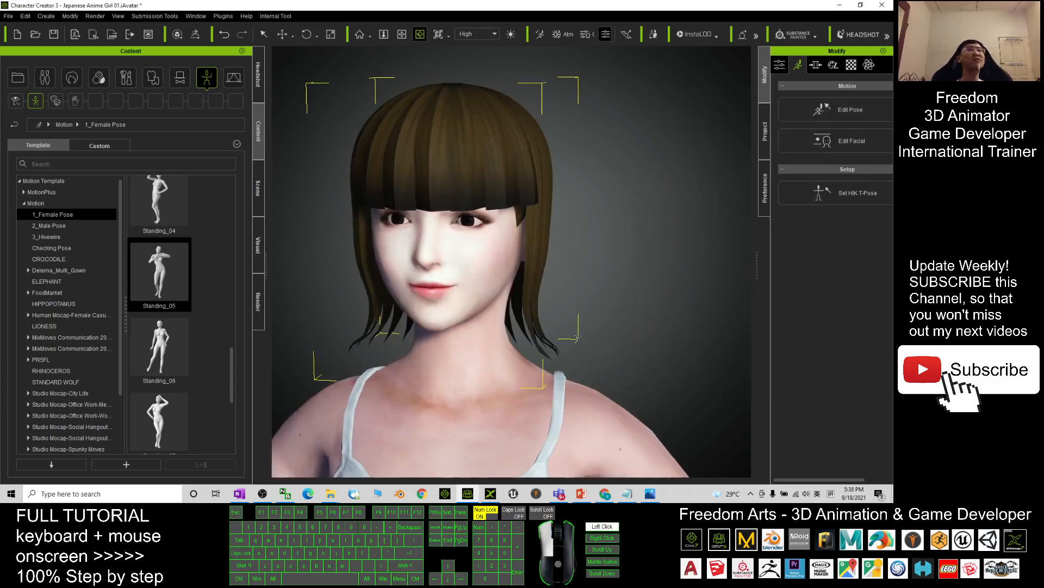
Widen the Modify panel and reopen Edit Facial with its Happy expression presets
{"action": "left_click_drag", "start_coordinate": [573, 336], "coordinate": [610, 222]}
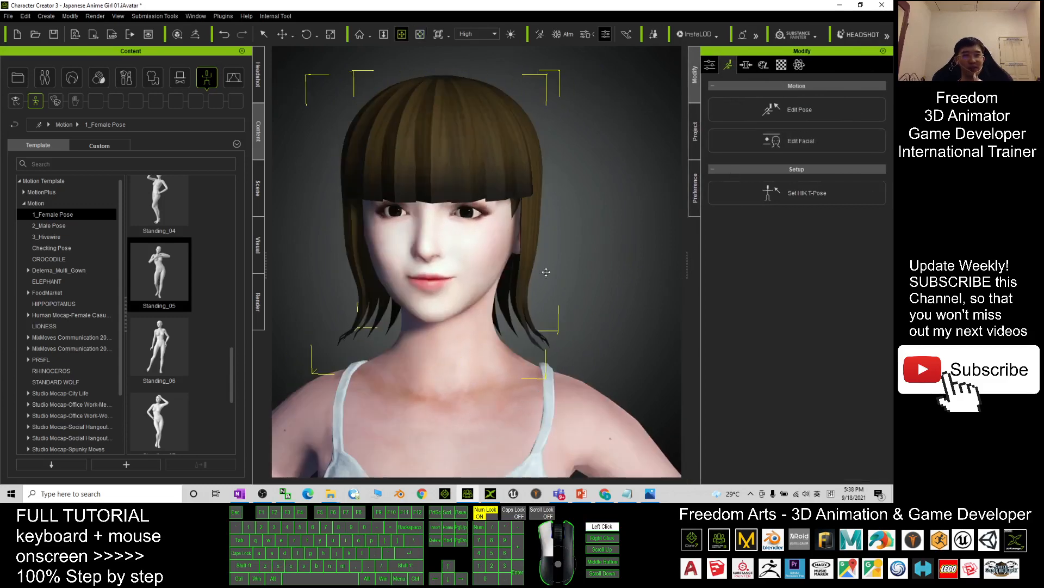
{"action": "left_click", "coordinate": [801, 141]}
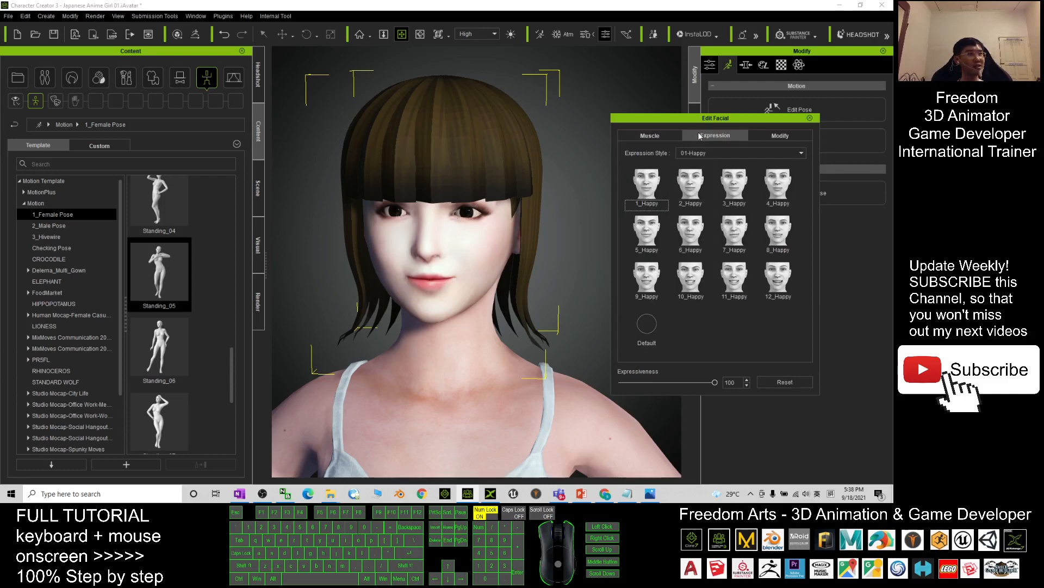
Browse the Expression Style categories, keeping 01-Happy while the face returns to neutral
{"action": "left_click", "coordinate": [735, 235]}
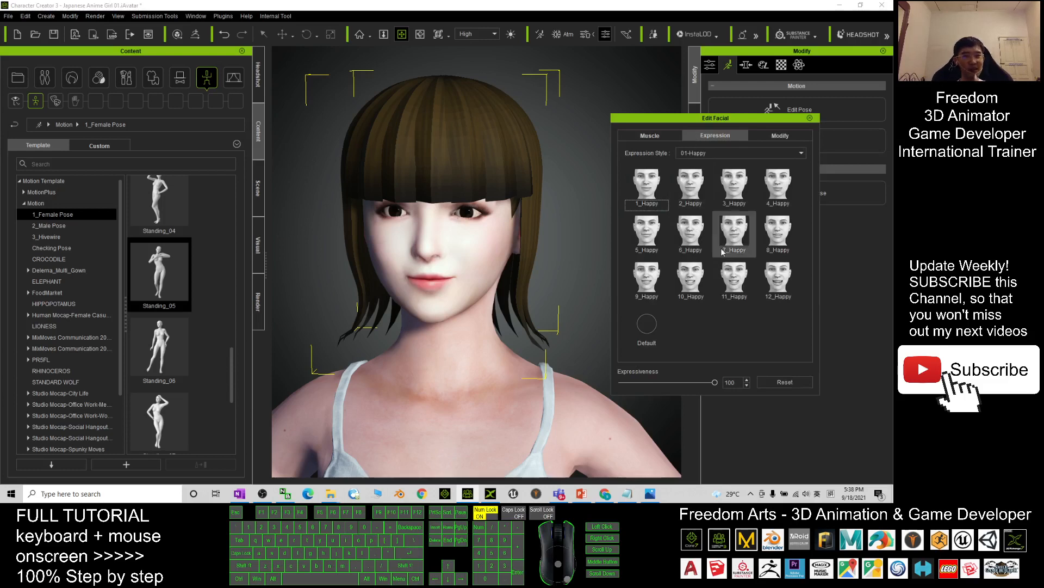
{"action": "left_click", "coordinate": [739, 152]}
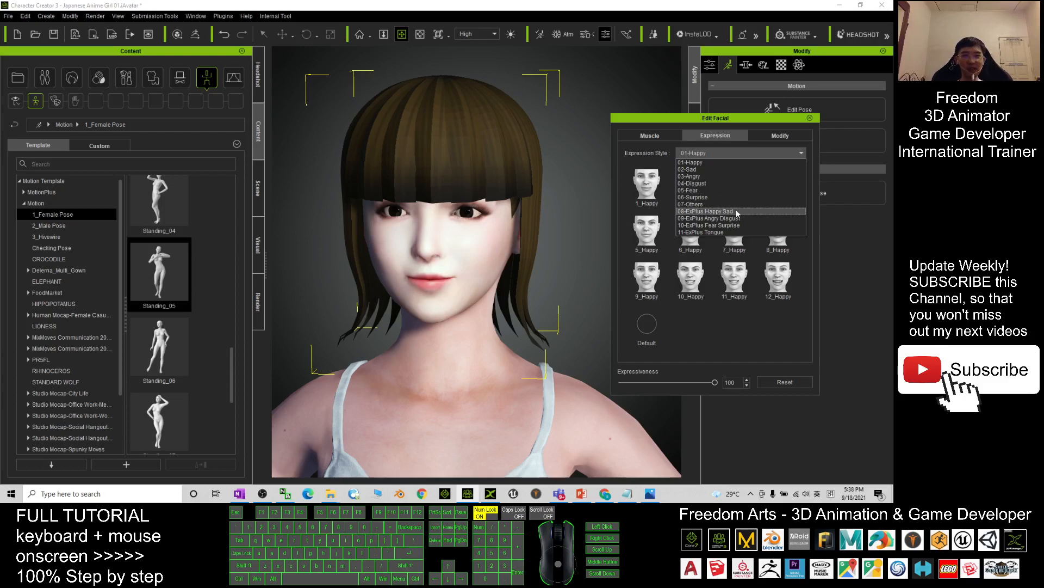
{"action": "left_click", "coordinate": [691, 162]}
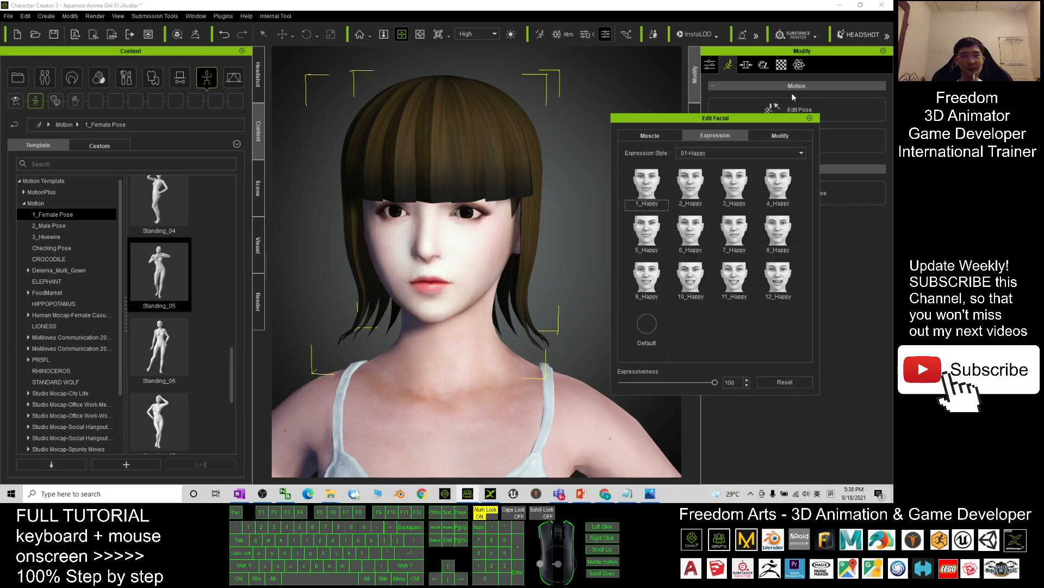